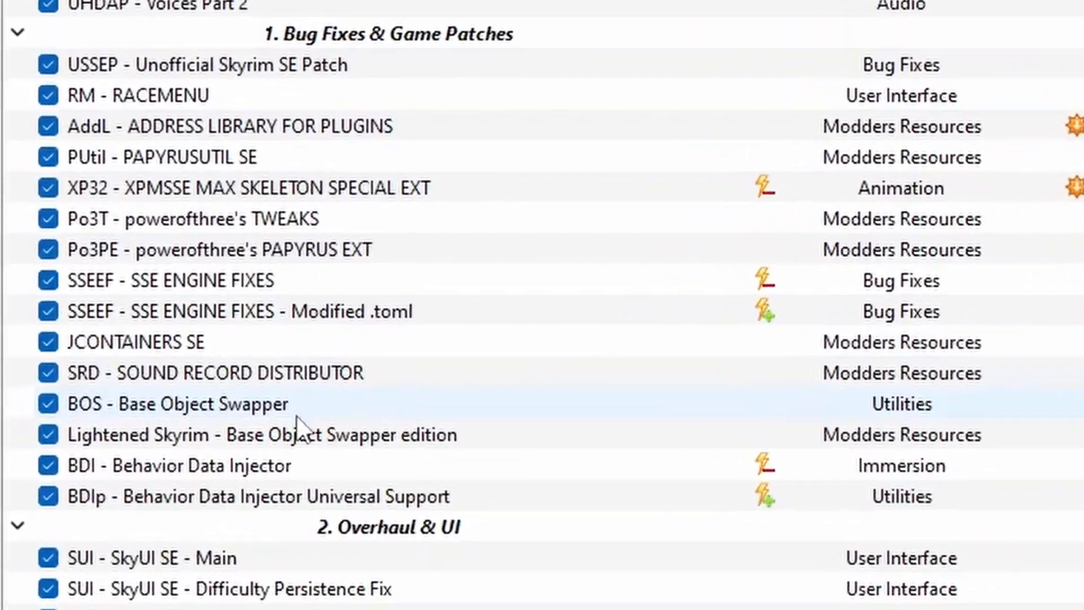
- Select the outdated SSEEF - SSE ENGINE FIXES entry in the mod list
left_click(169, 280)
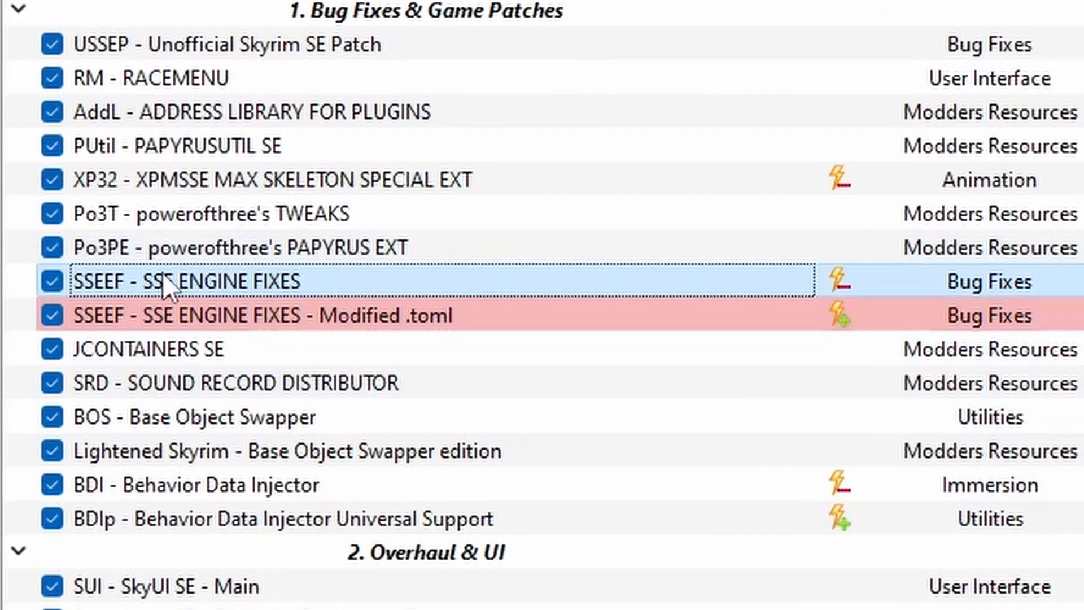
mouse_move(314, 333)
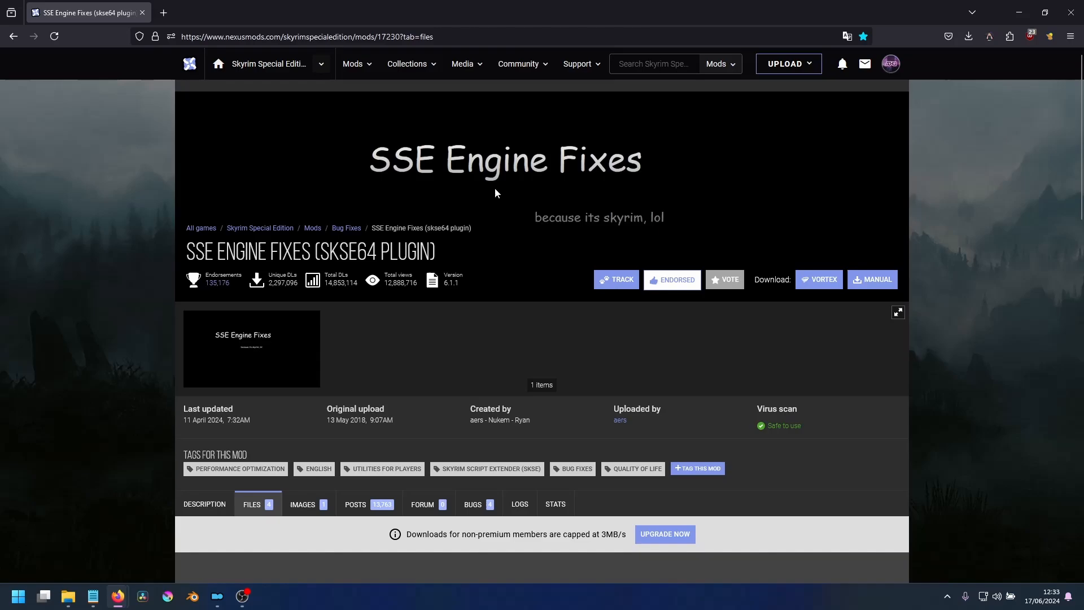
- Start the slow Mod Manager Download of the SSE Engine Fixes 1.6.1170 and newer file
scroll("down", 3)
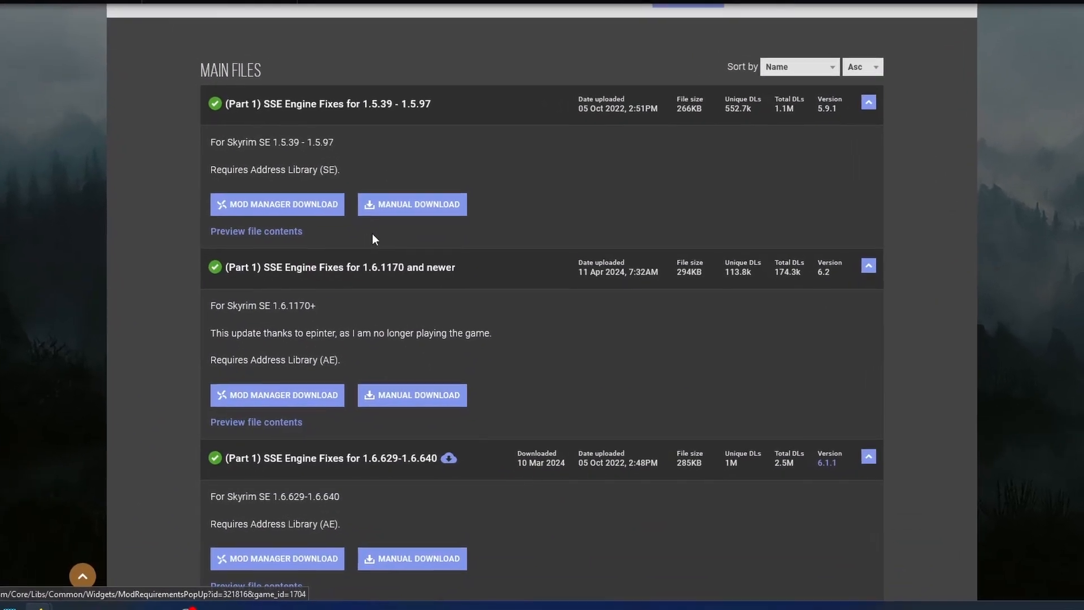
scroll("down", 3)
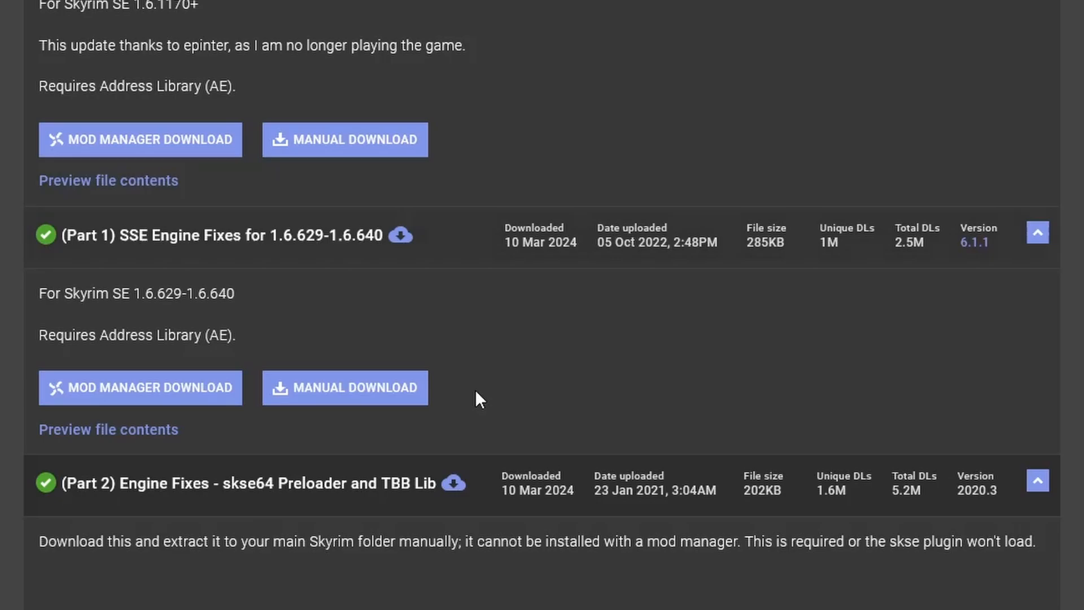
mouse_move(454, 483)
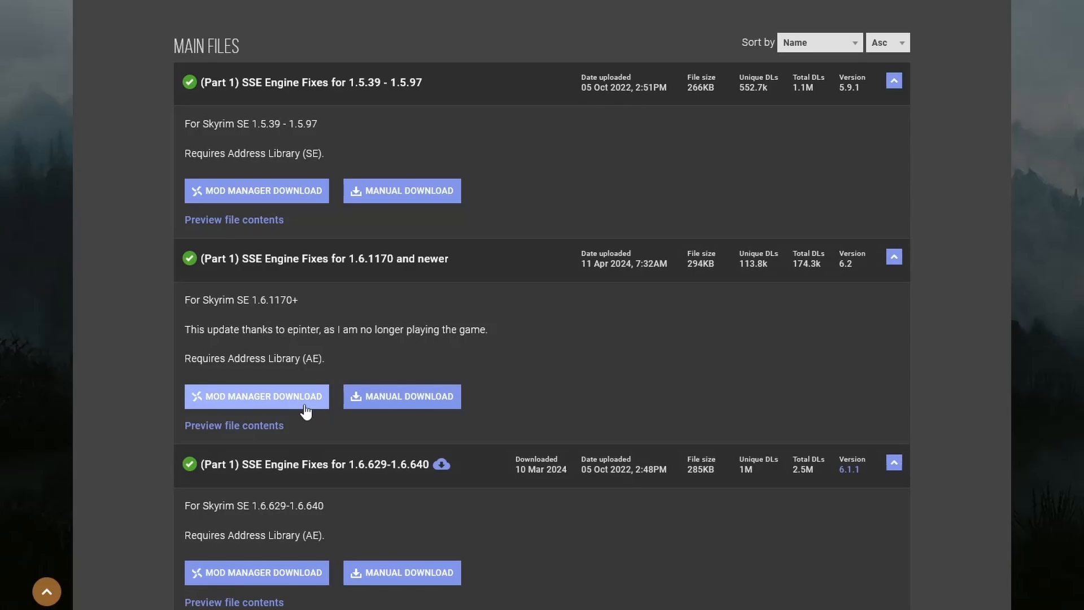
left_click(256, 396)
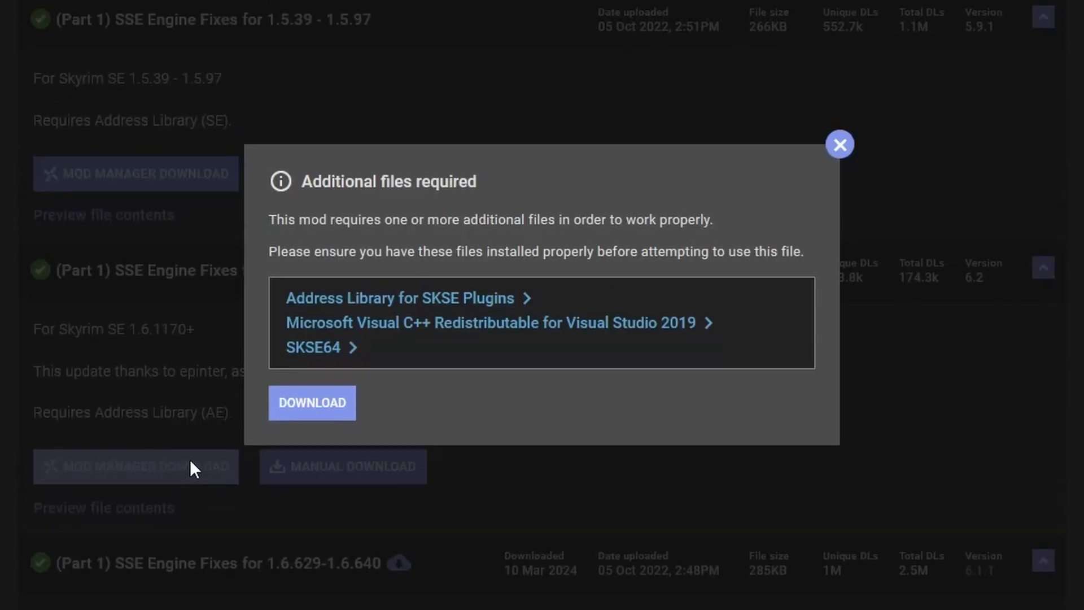
left_click(312, 402)
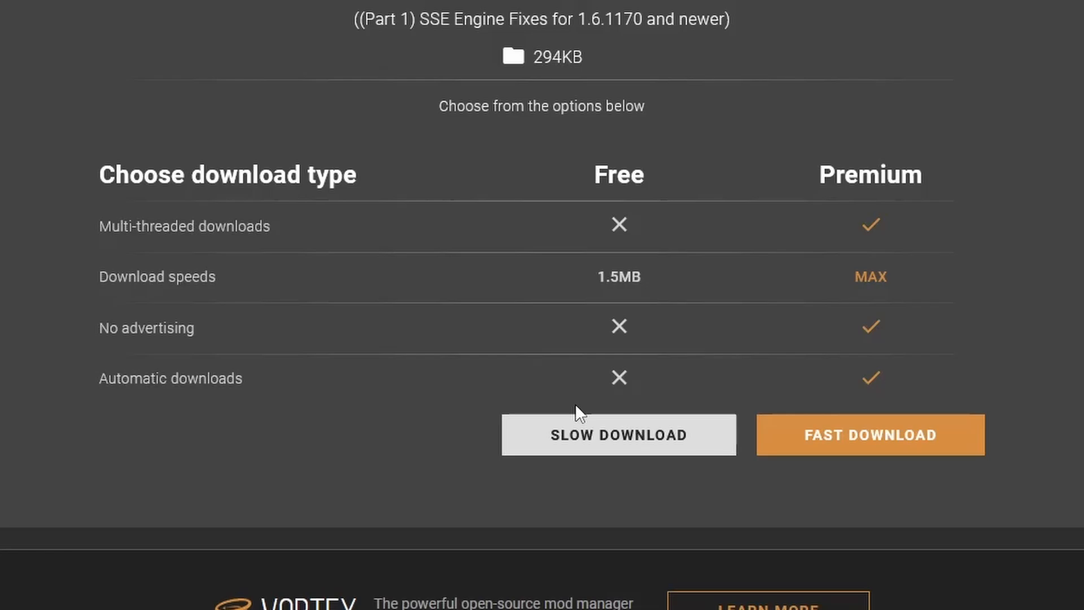
left_click(618, 434)
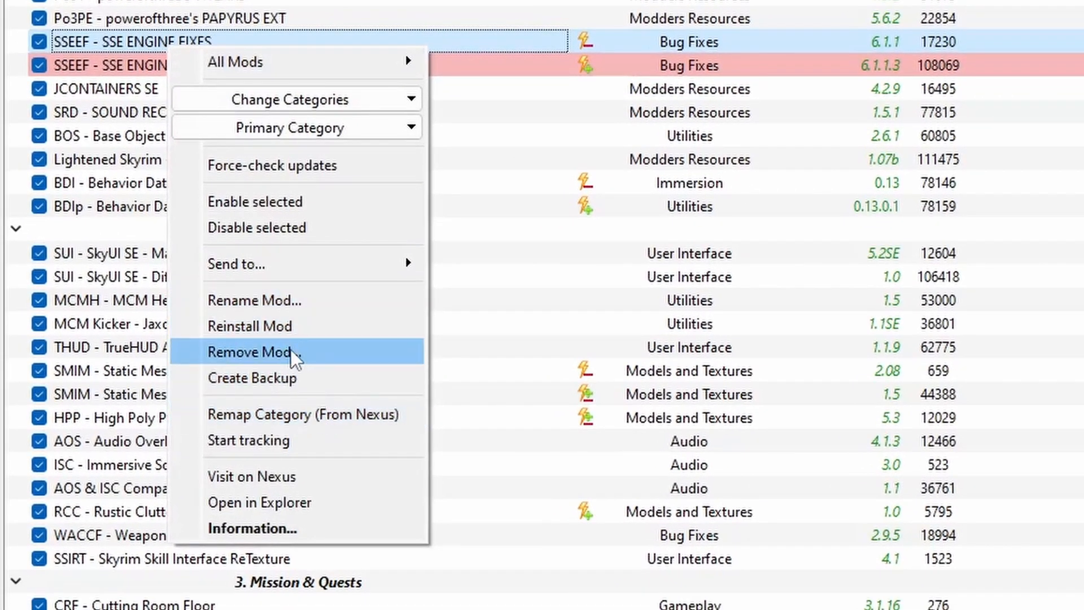
- Remove the old SSE ENGINE FIXES mod and its Modified .toml entry, confirming each removal
left_click(251, 353)
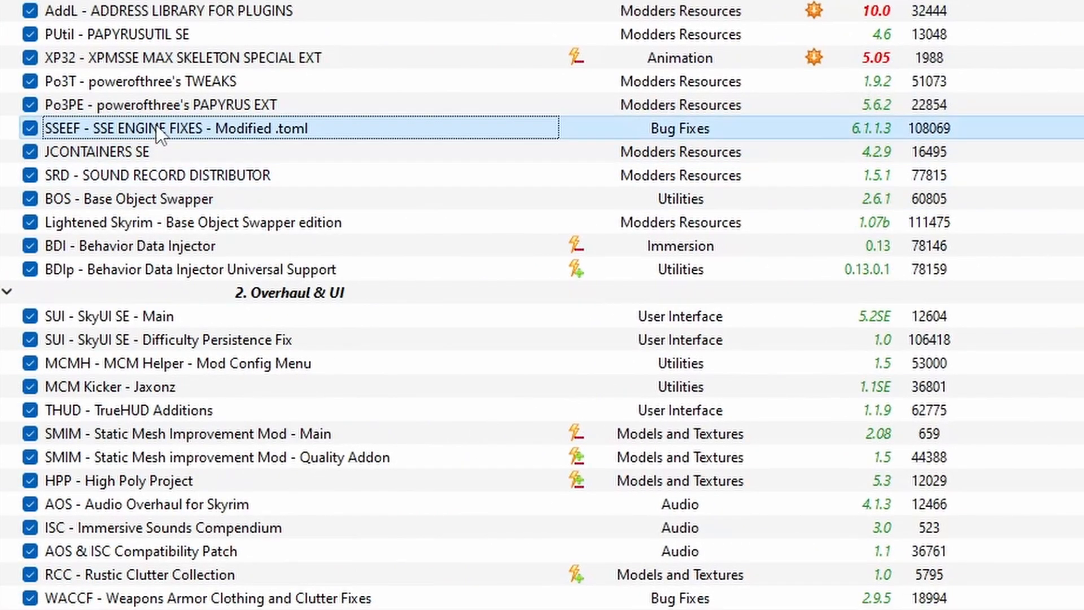
right_click(164, 127)
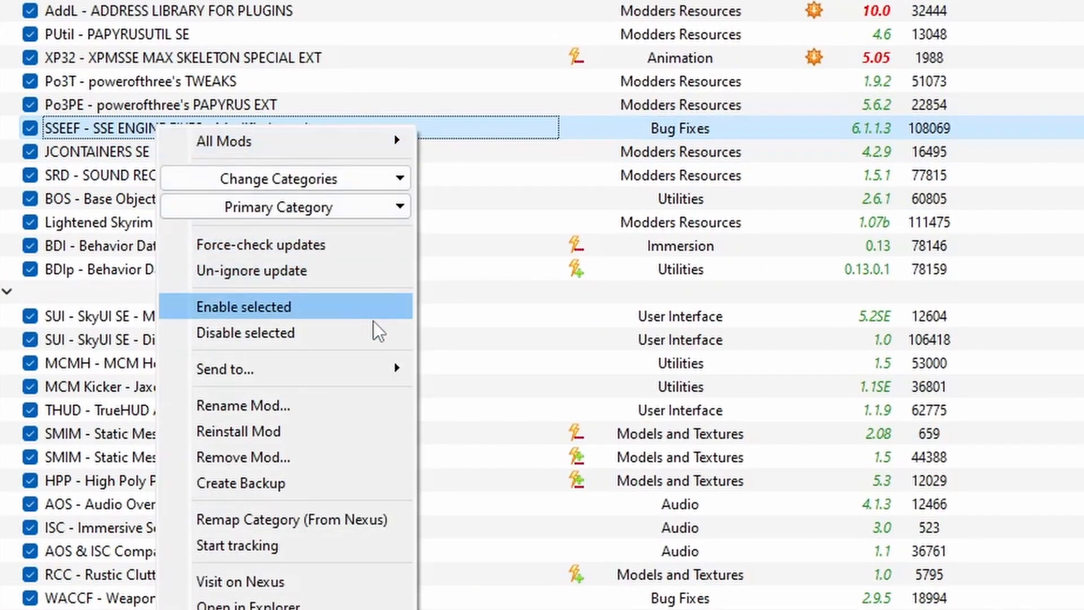
left_click(244, 458)
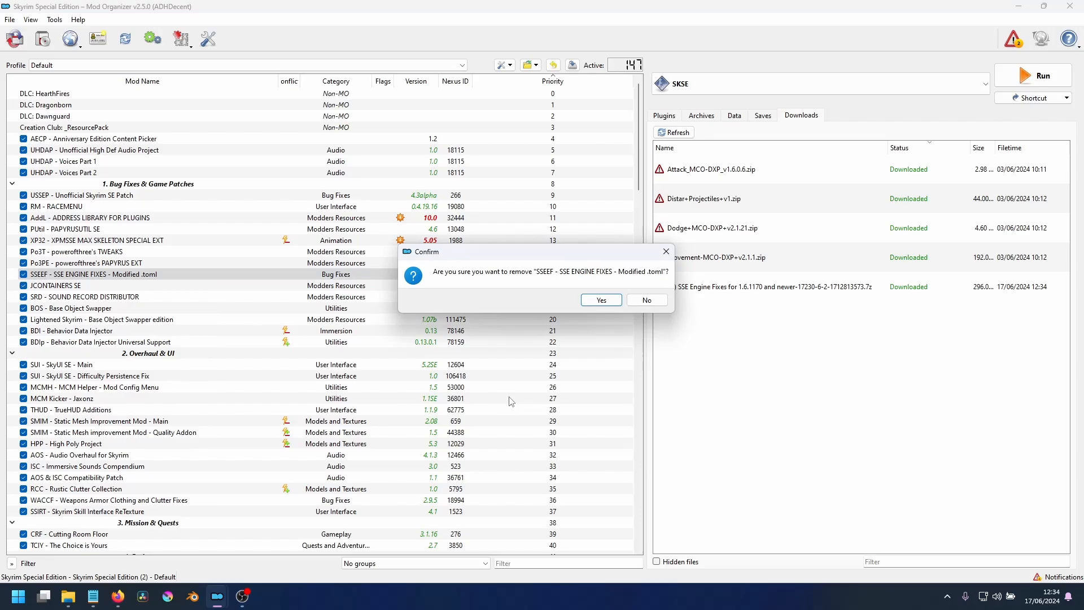
left_click(600, 300)
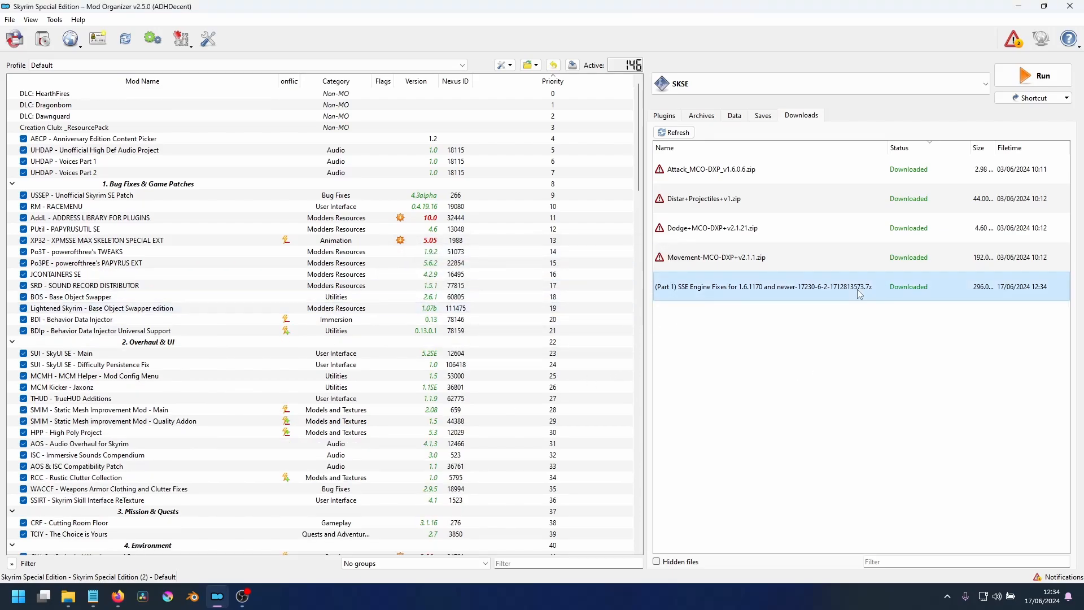
- Quick-install the downloaded SSE Engine Fixes 6.2 archive under its default name
double_click(771, 287)
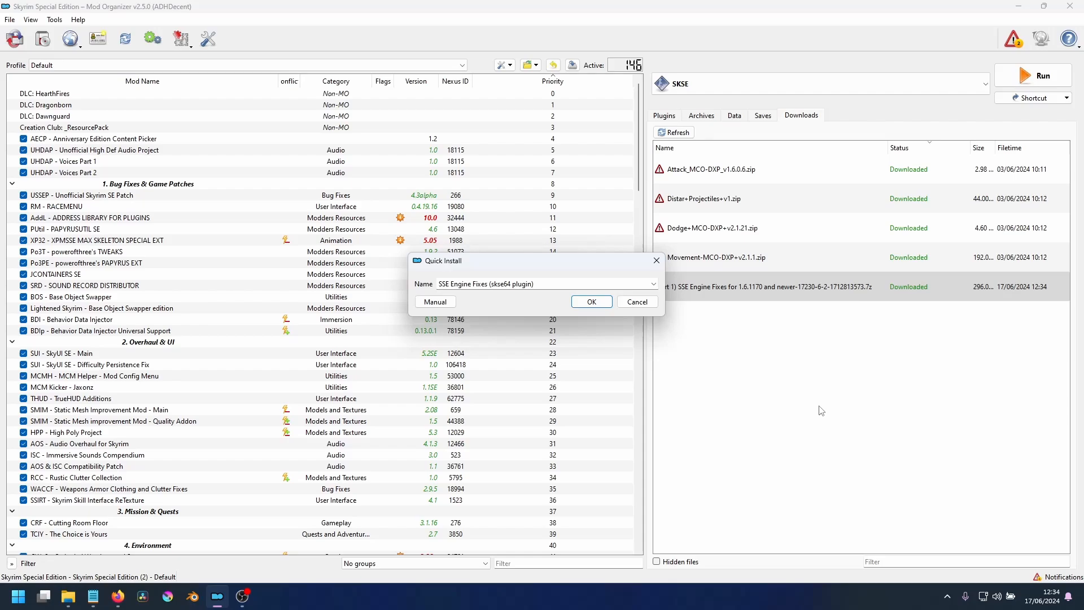
left_click(591, 301)
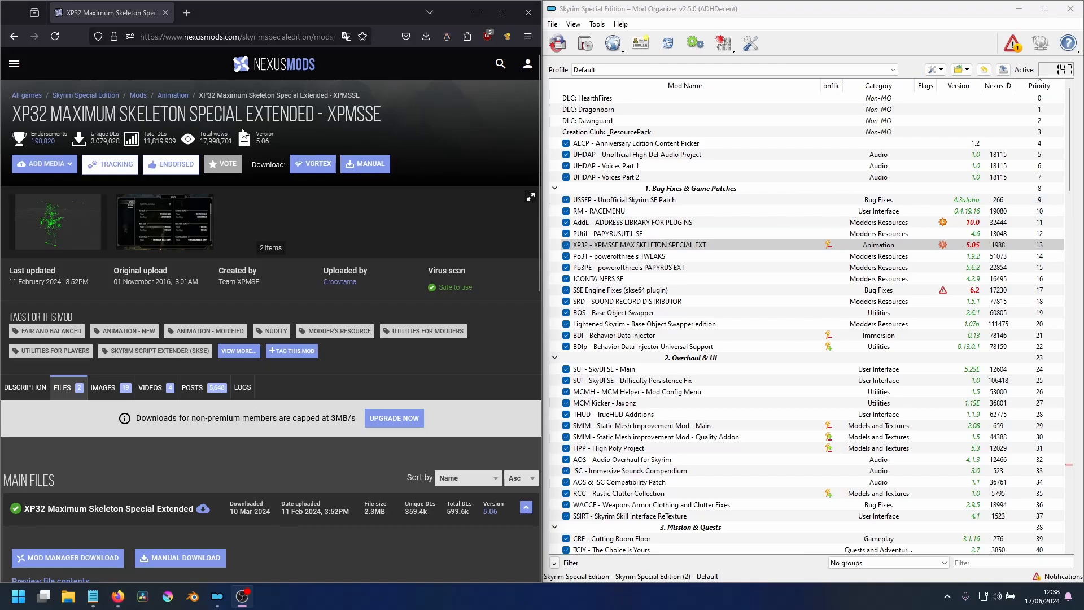
- Download the XP32 Maximum Skeleton Special Extended main file past the required-files notice
scroll("down", 3)
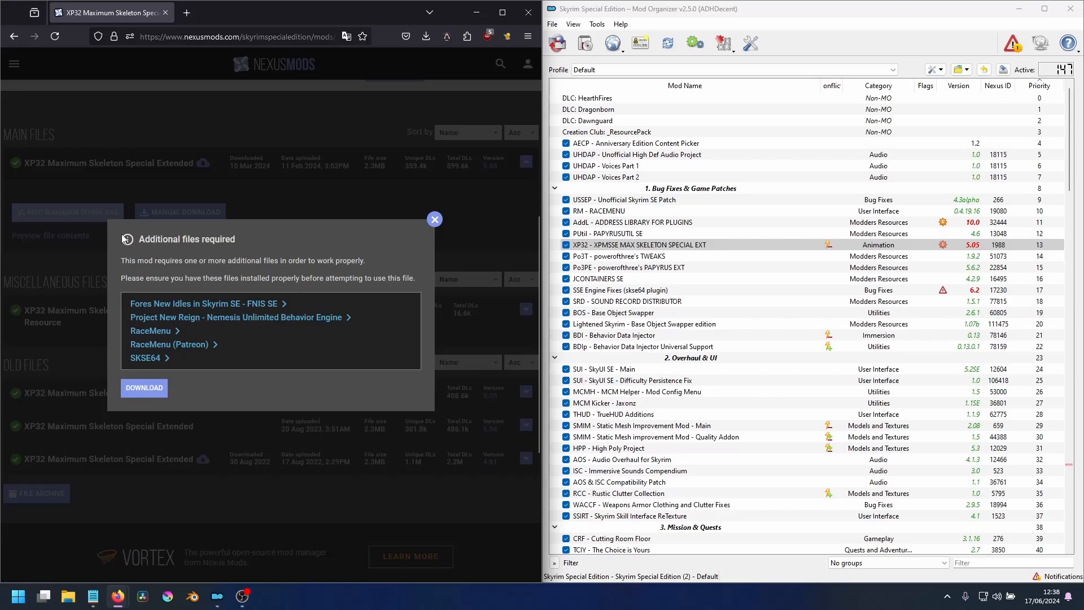
left_click(144, 388)
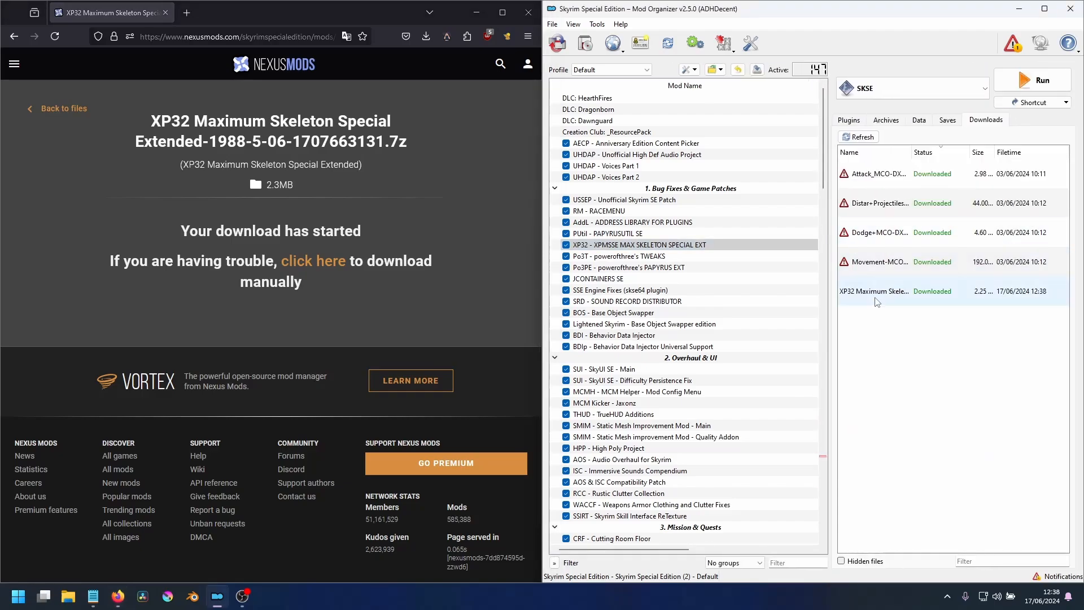
- Install XP32 5.06 with XPMS(S)E Latest rig and RaceMenu + XPMS(S)E MCM, no replacers or patches, replacing the old copy
double_click(874, 291)
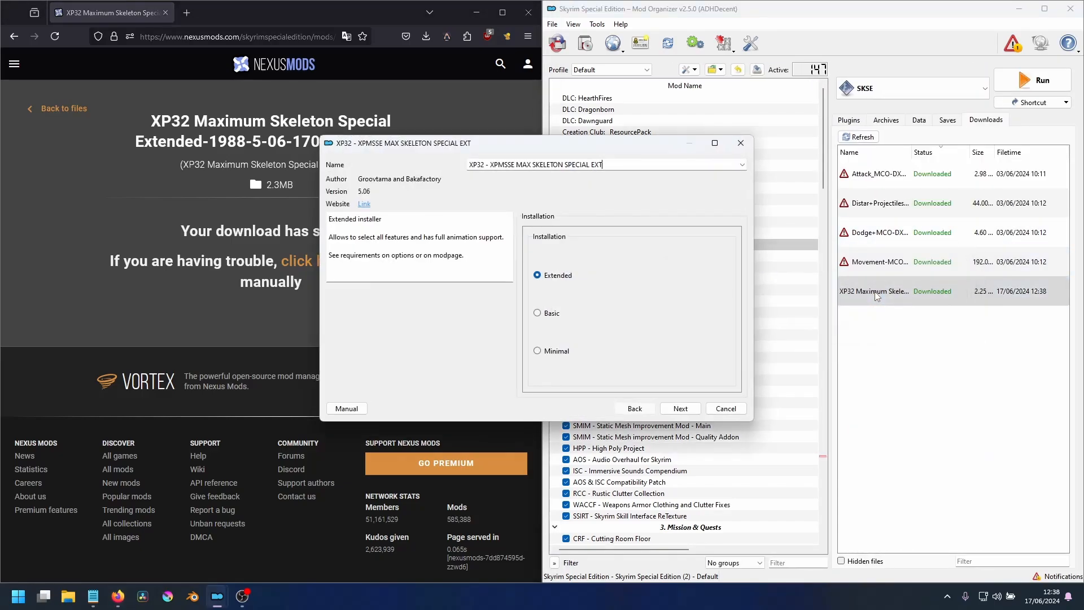
left_click(680, 409)
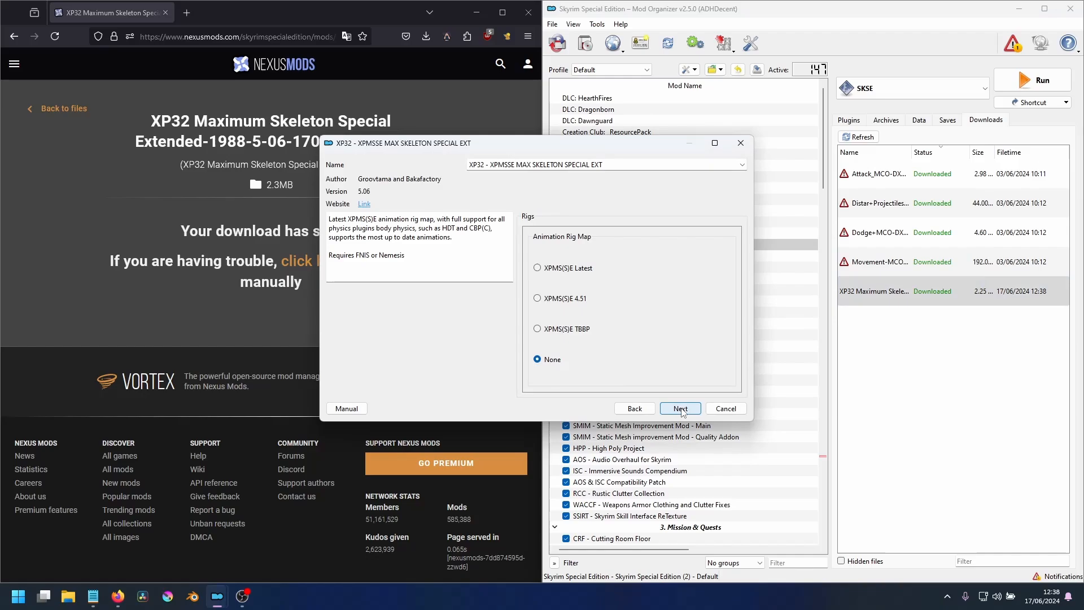
left_click(538, 268)
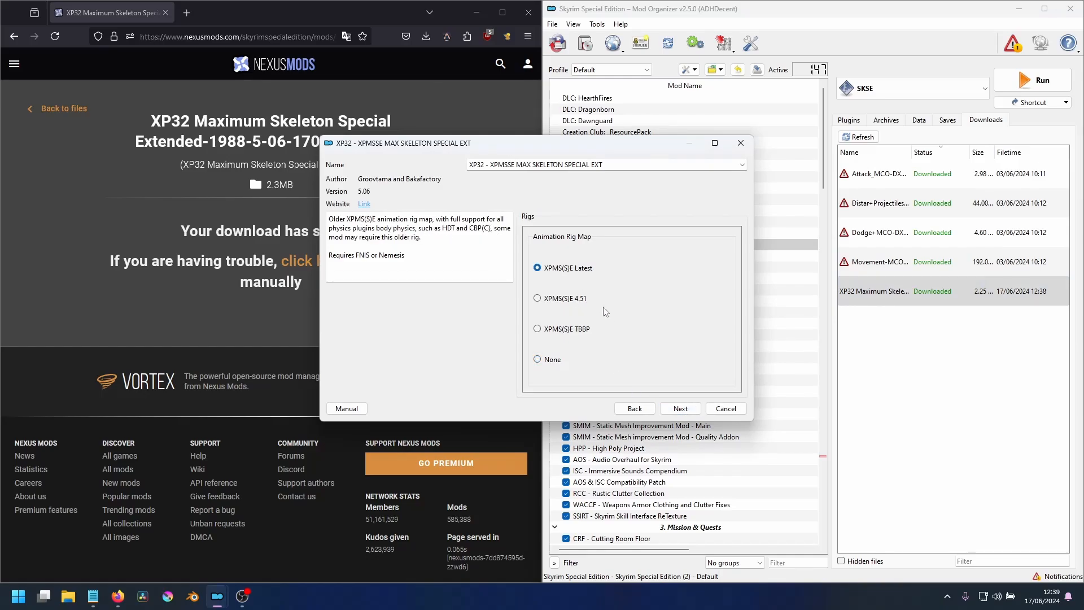
left_click(680, 409)
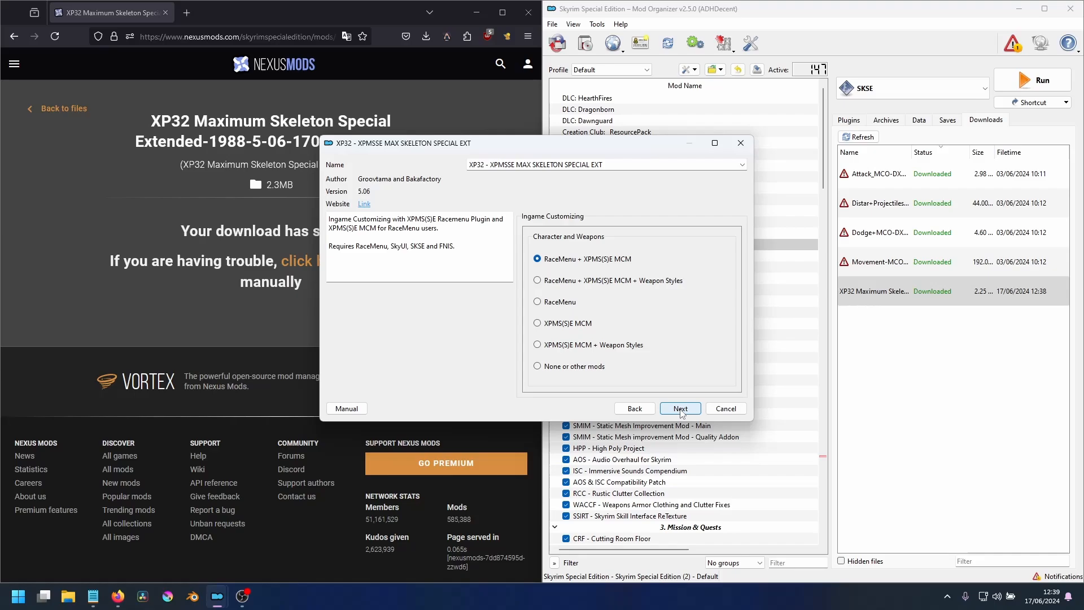
left_click(680, 409)
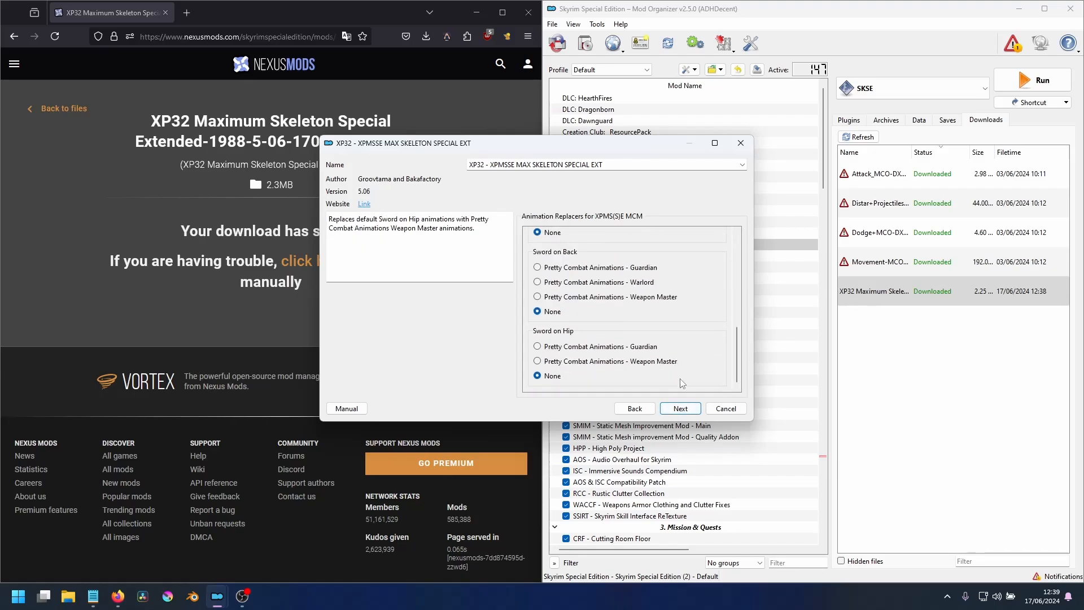
left_click(680, 409)
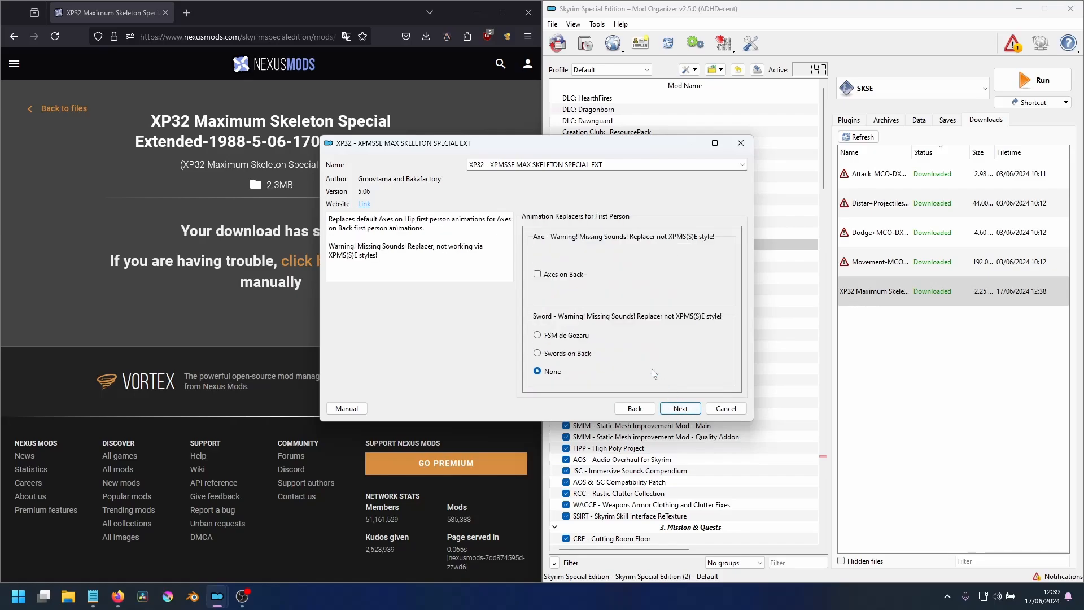
left_click(680, 409)
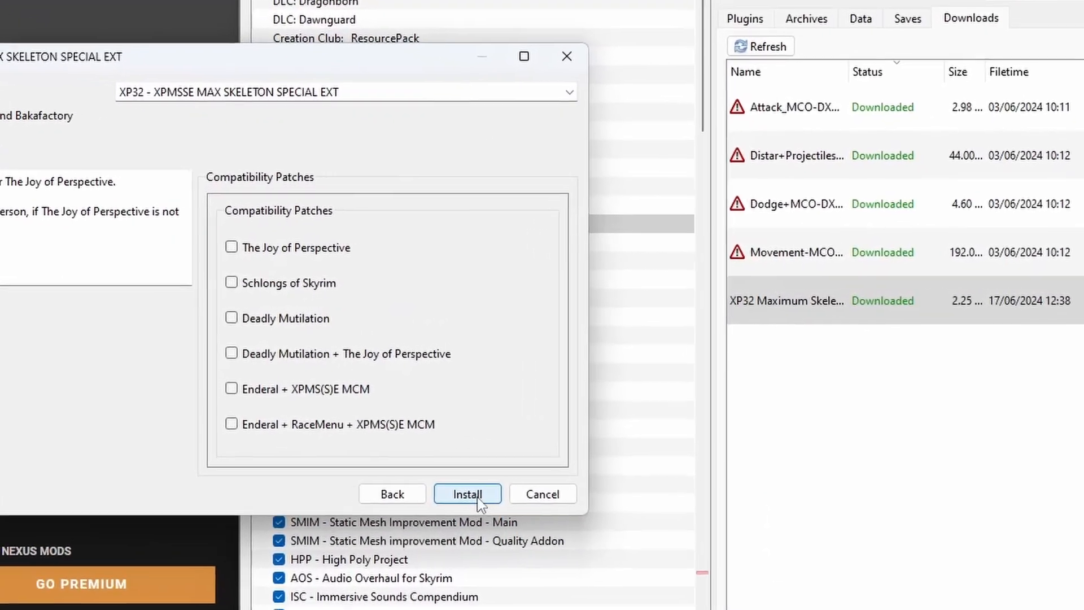
left_click(467, 494)
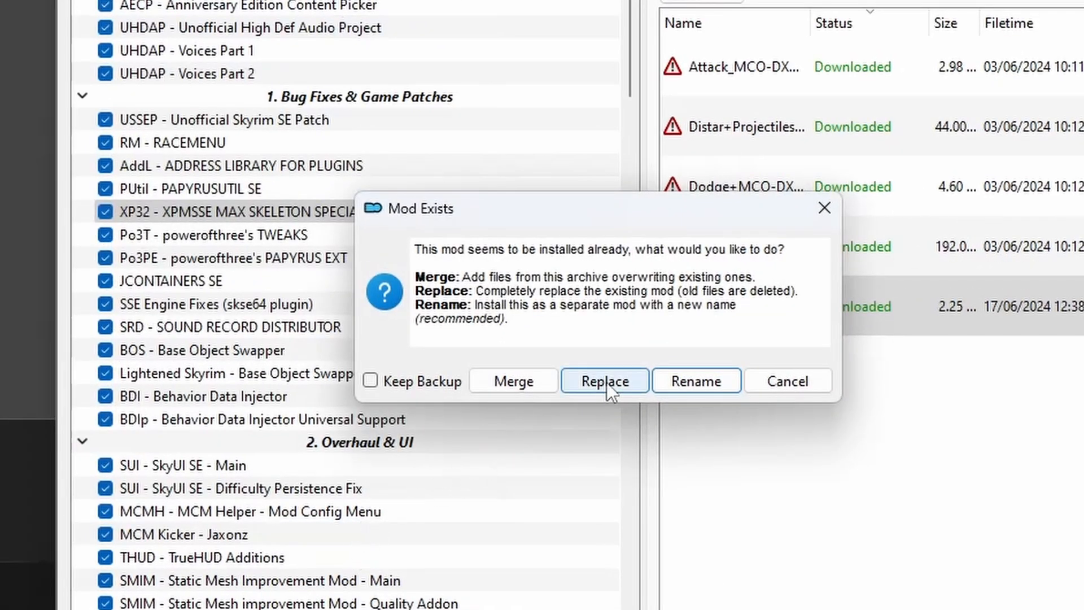
left_click(604, 380)
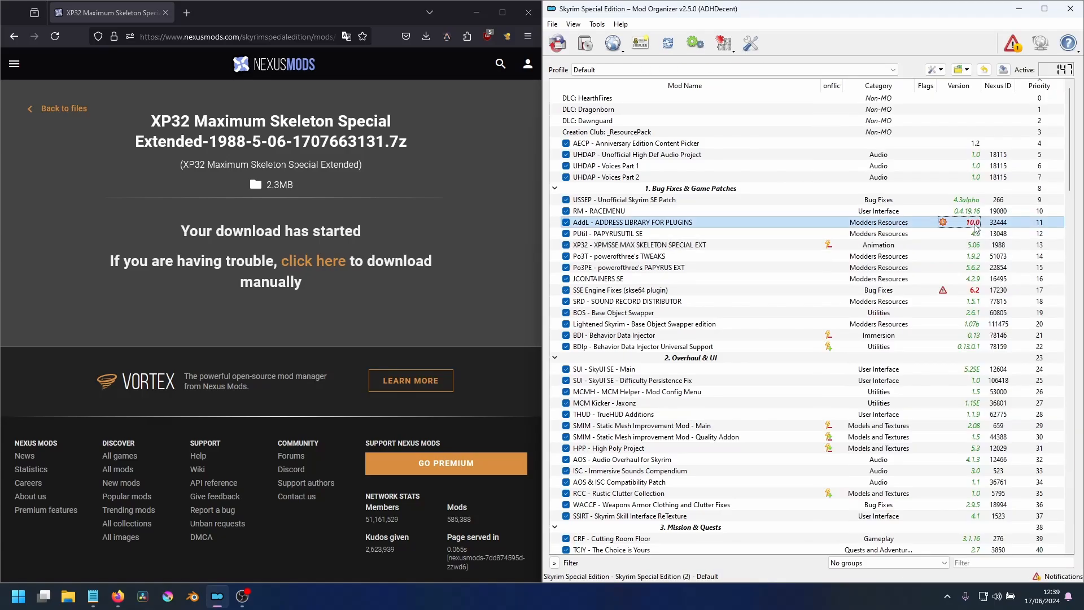
- Visit Address Library on Nexus from MO2 and send the Anniversary Edition file to the mod manager
right_click(632, 221)
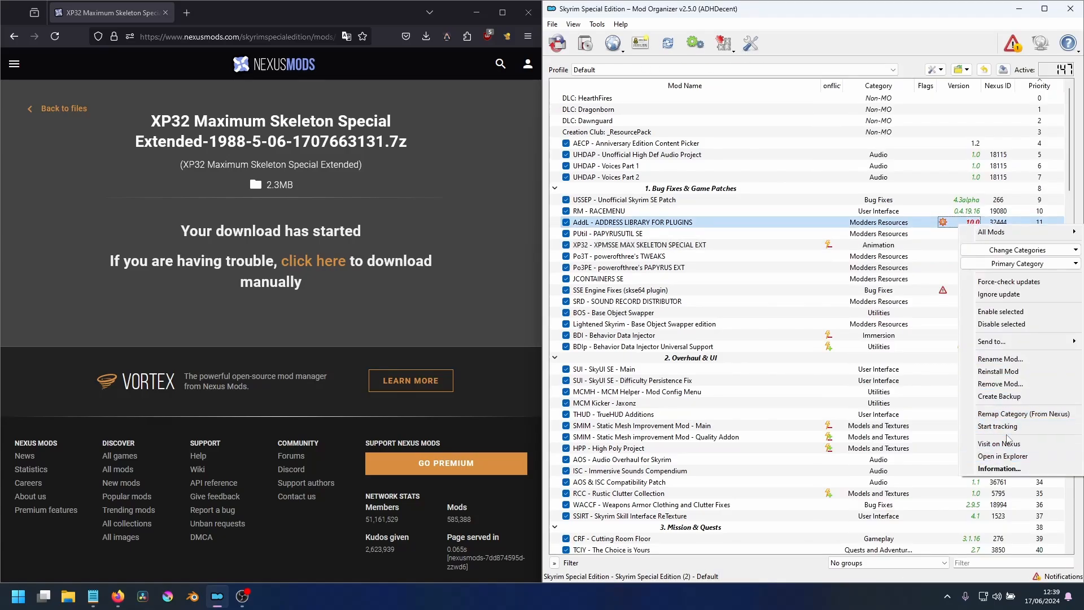
left_click(998, 442)
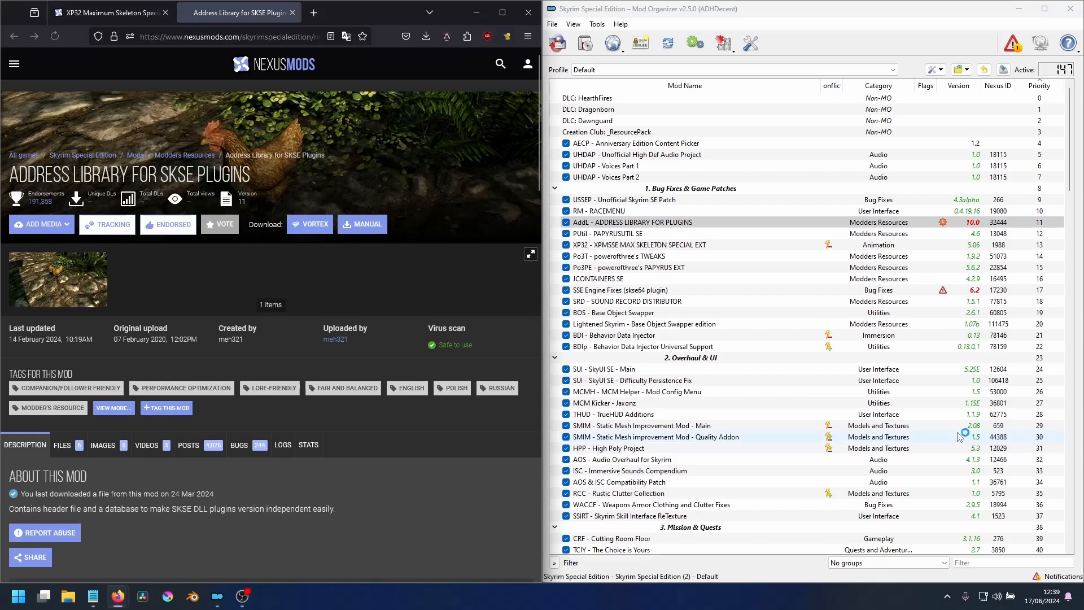
left_click(62, 445)
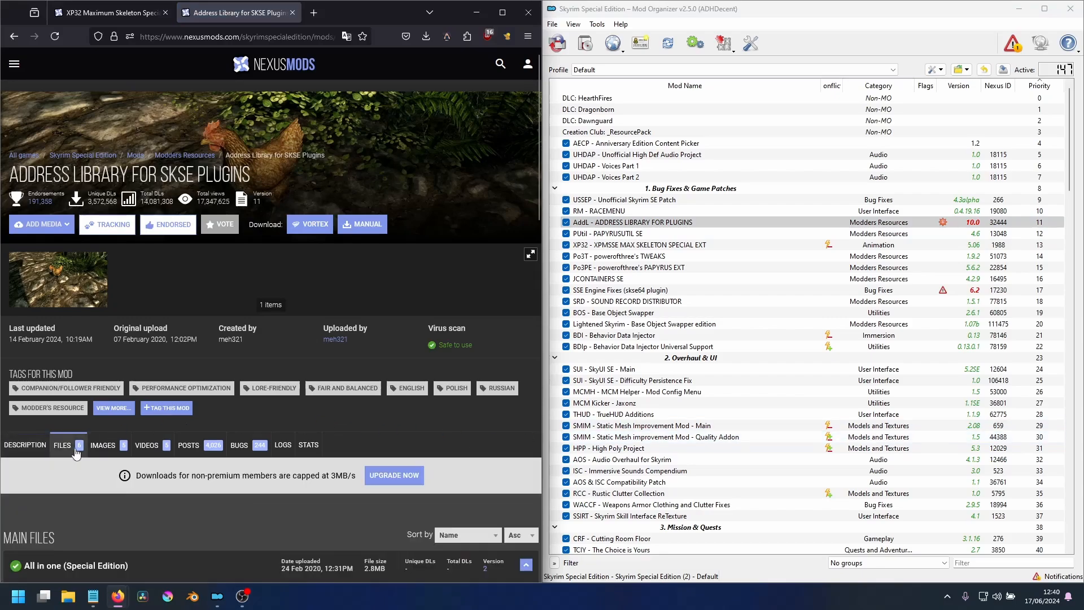
scroll("down", 3)
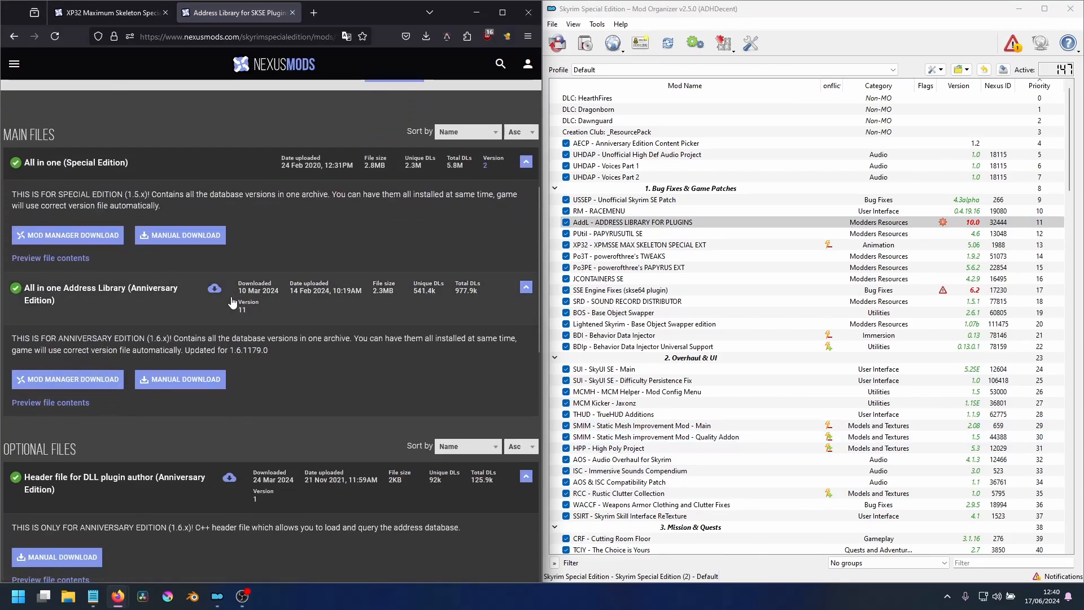
mouse_move(214, 289)
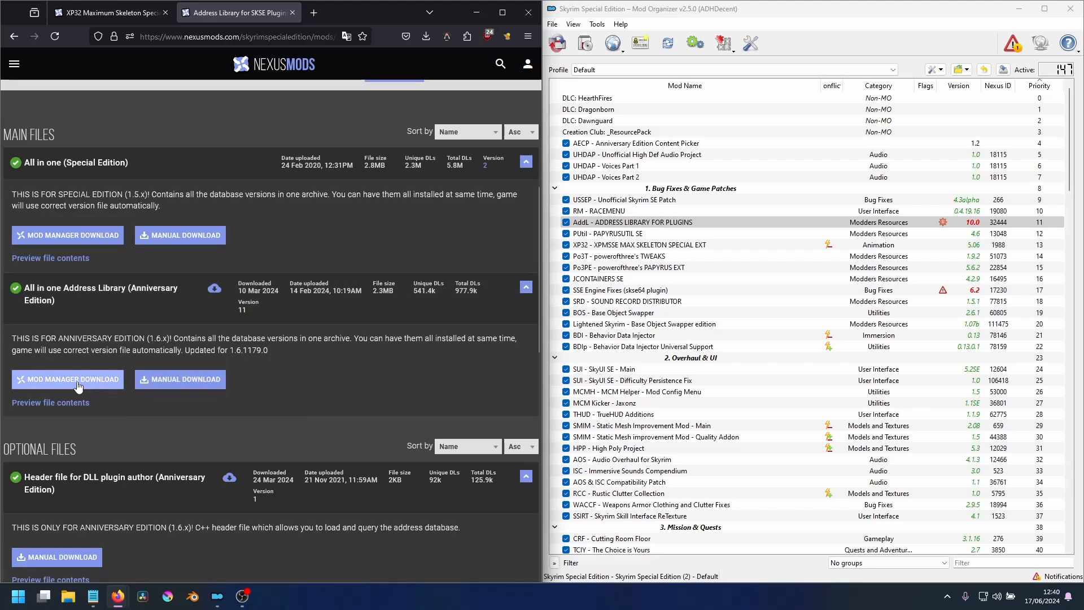
left_click(68, 379)
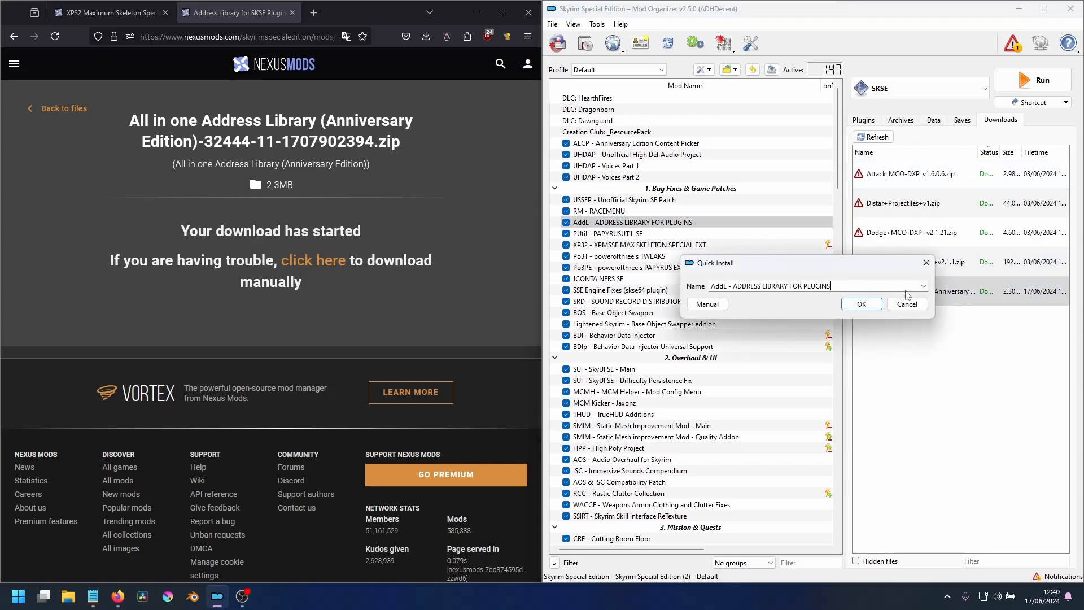
- Install the Anniversary Edition archive under the existing AddL name, replacing the old Address Library
left_click(860, 304)
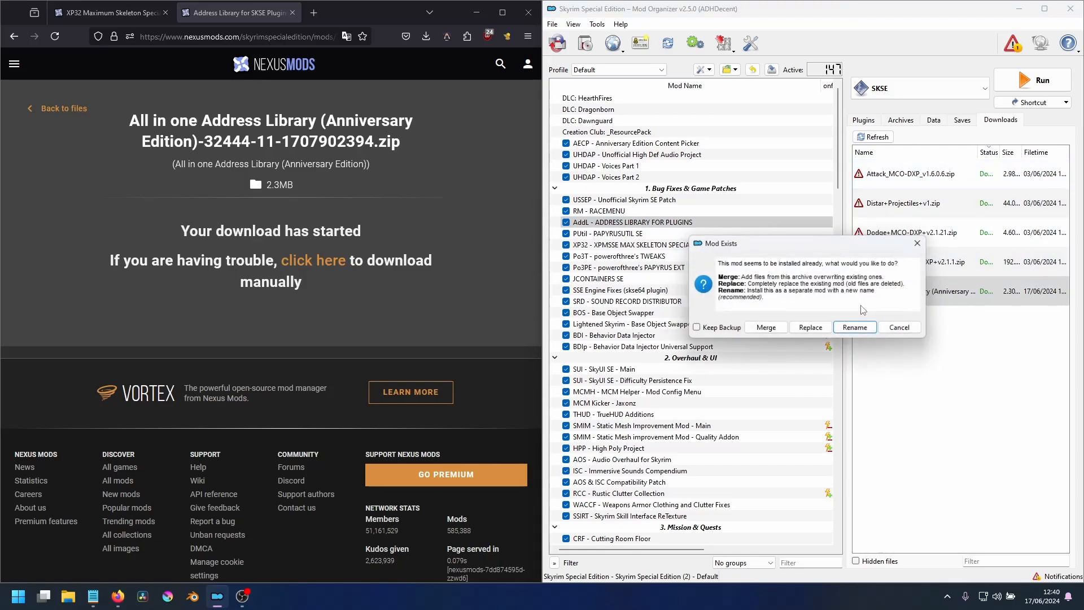
left_click(854, 328)
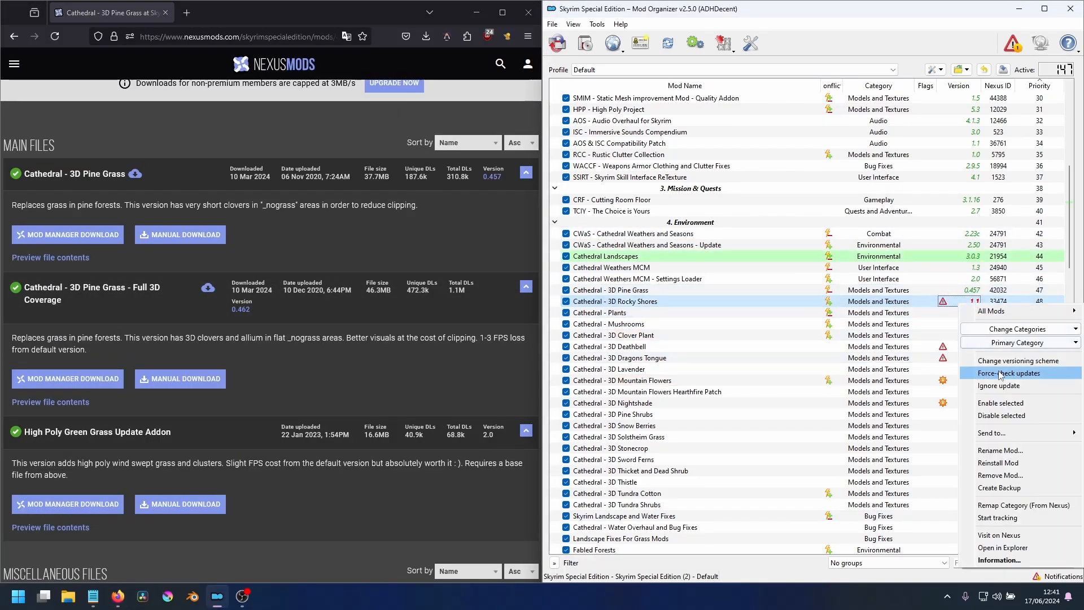
- Force-check updates on the Cathedral environment mods
left_click(1008, 372)
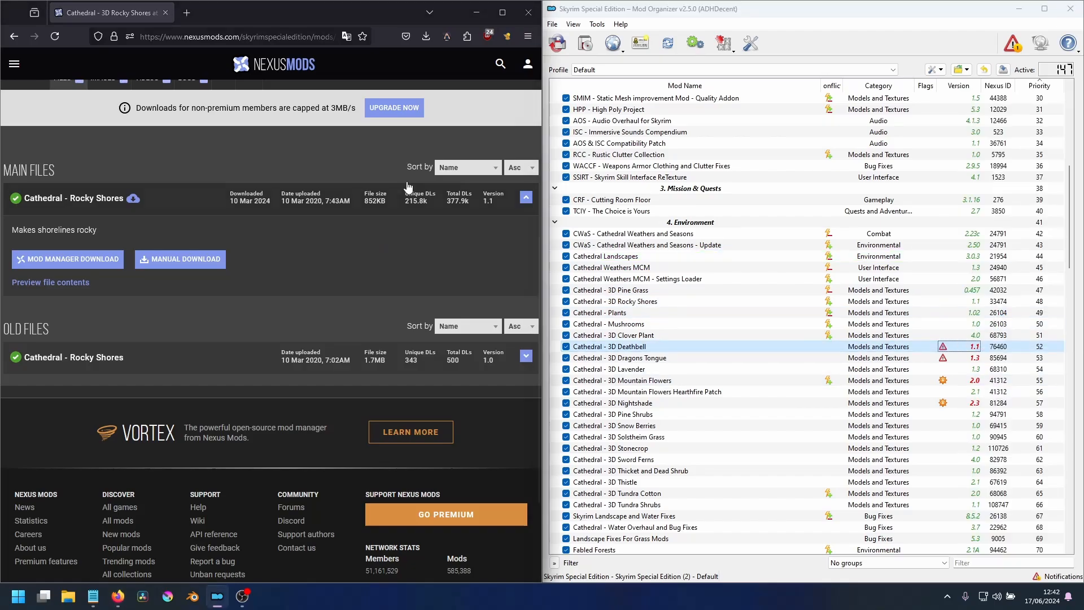